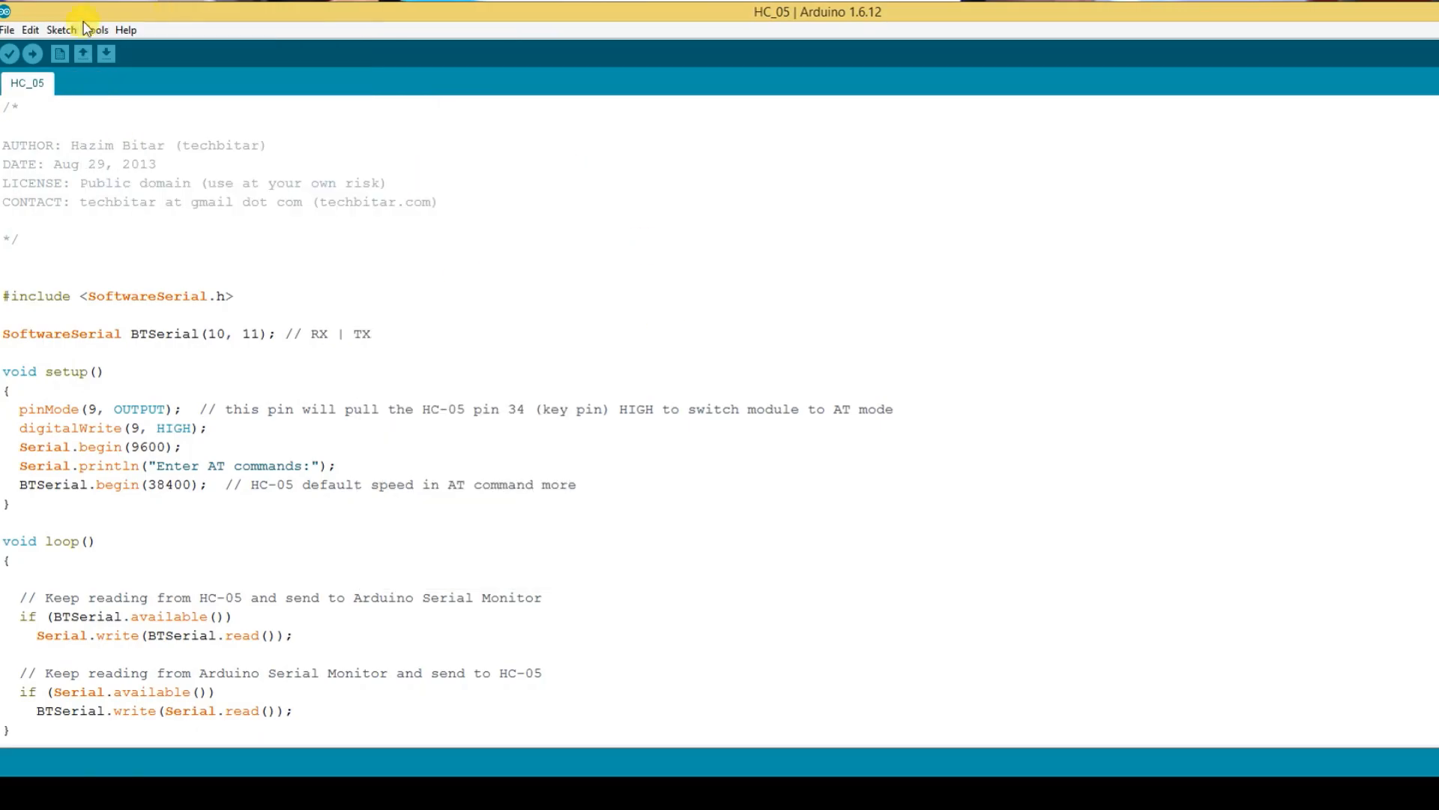
# - Open the Serial Monitor from the Tools menu to see the 'Enter AT commands:' prompt
pyautogui.click(96, 29)
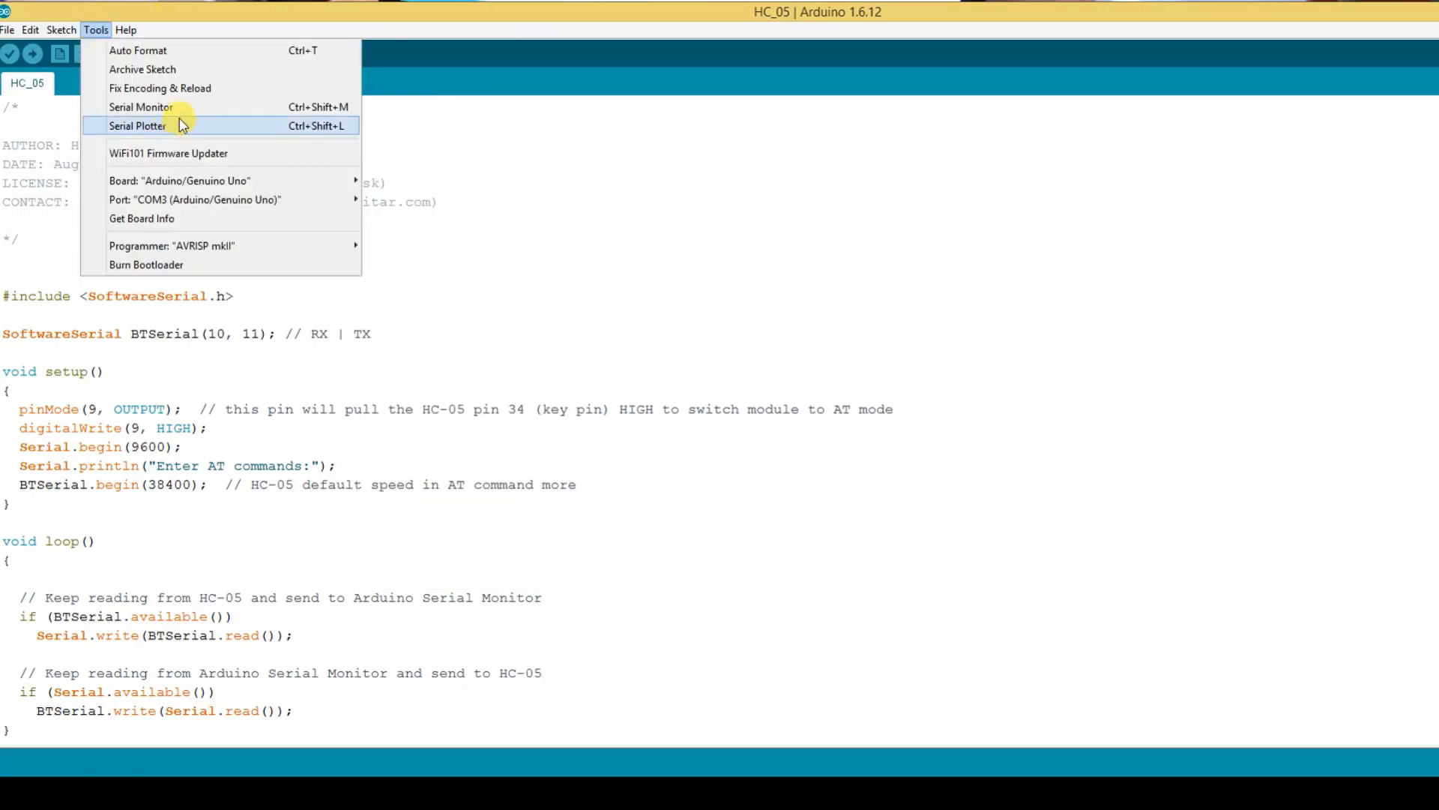
pyautogui.click(140, 106)
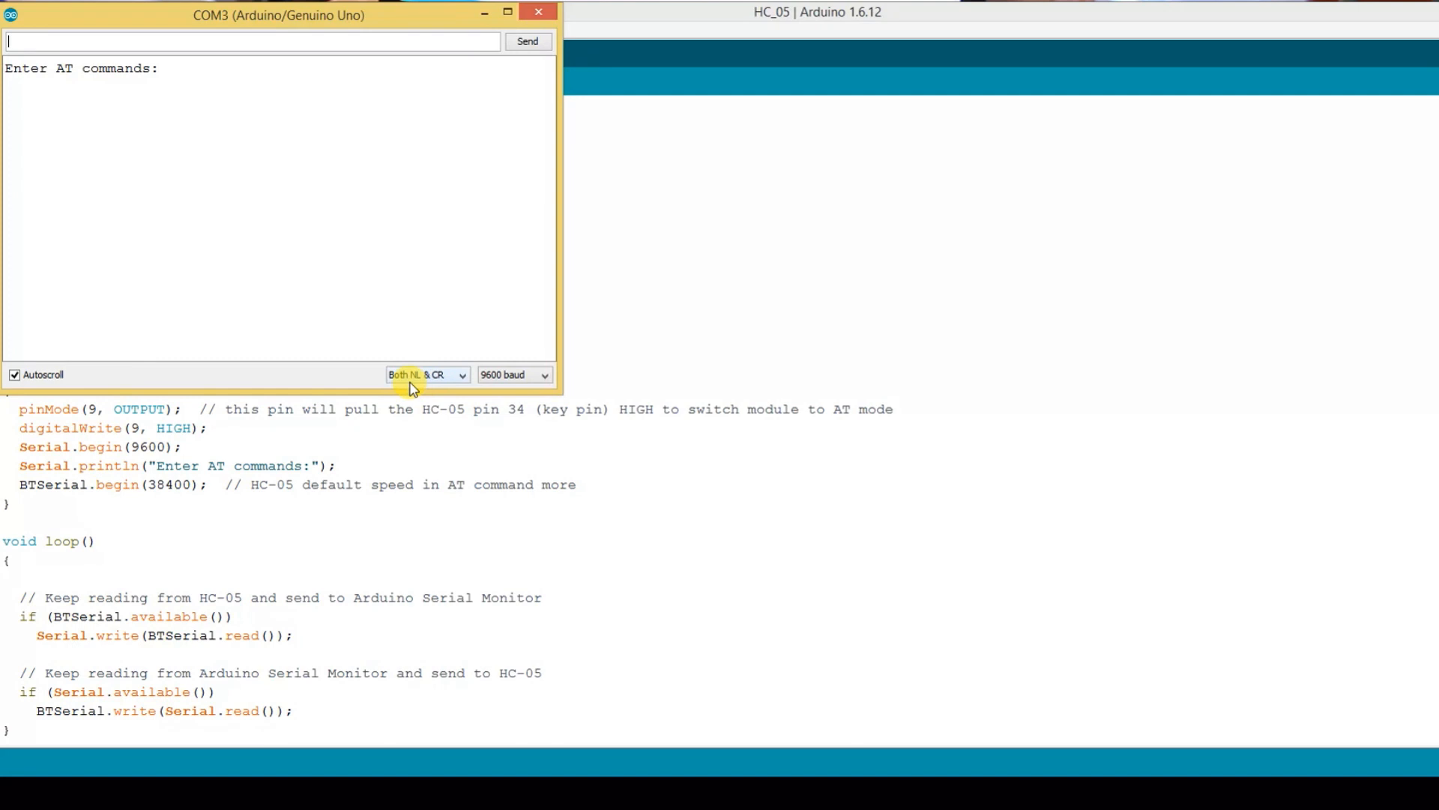
# - Send AT+NAME=HansMSBT to the HC-05 from the Serial Monitor
pyautogui.click(527, 41)
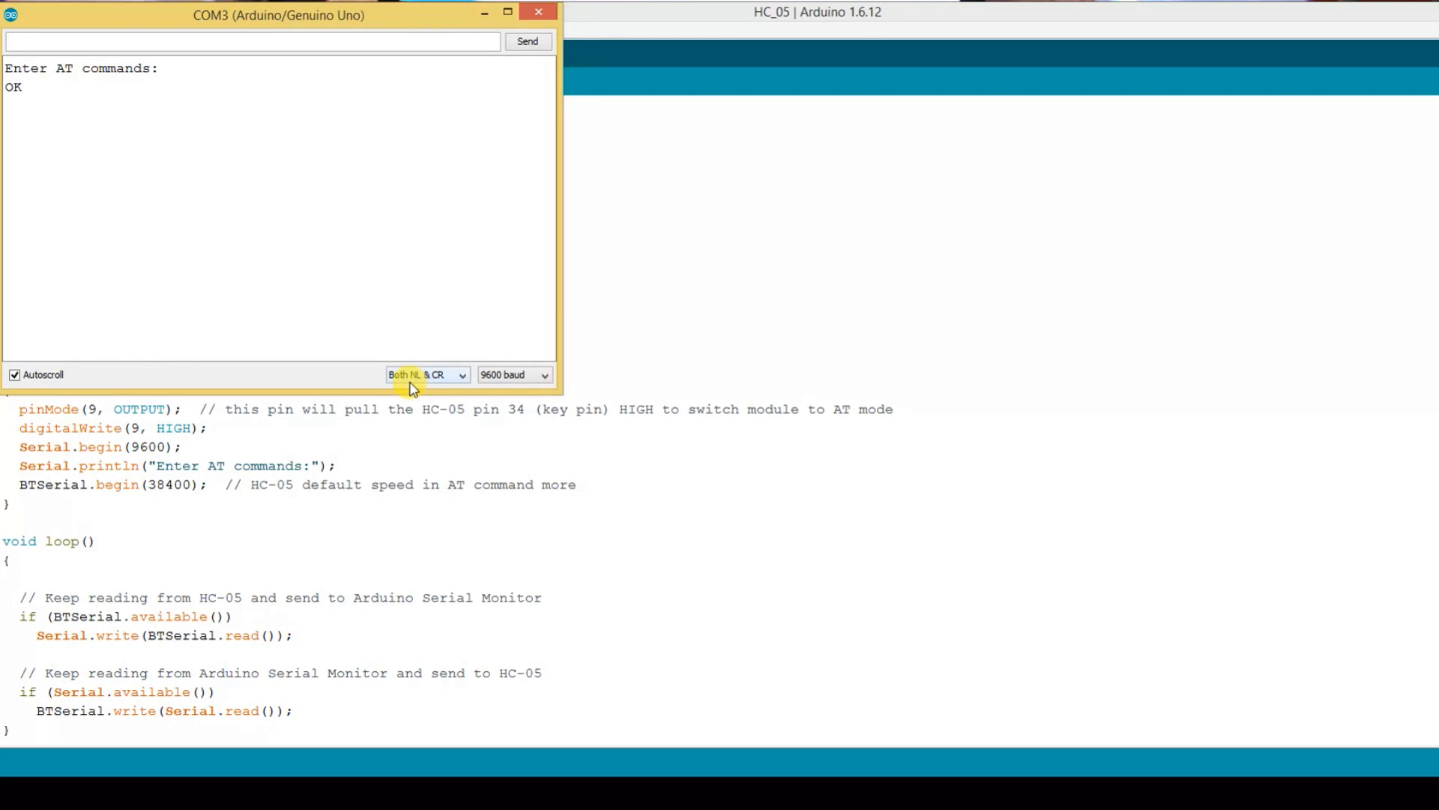
pyautogui.write('at+')
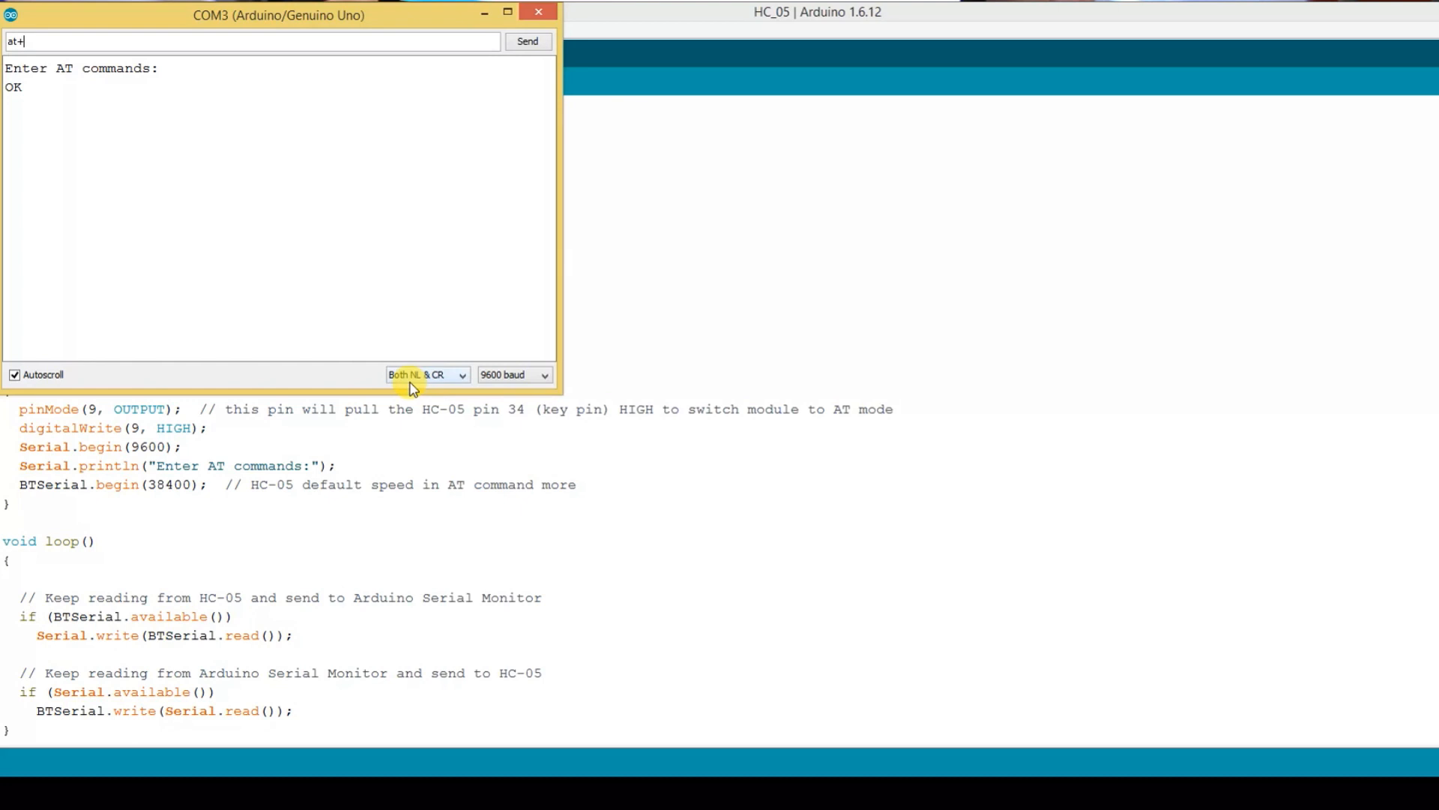
pyautogui.write('name')
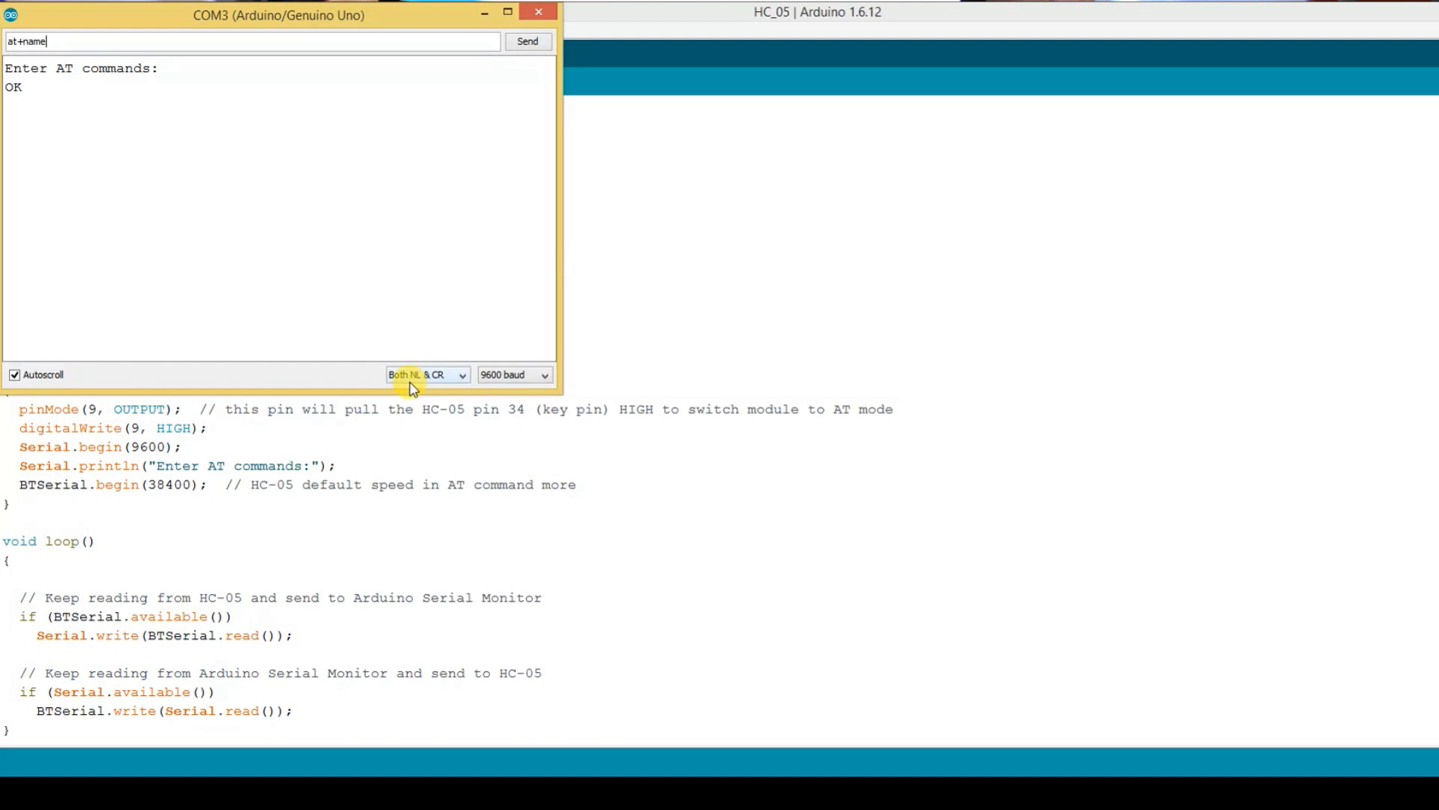
pyautogui.write('=')
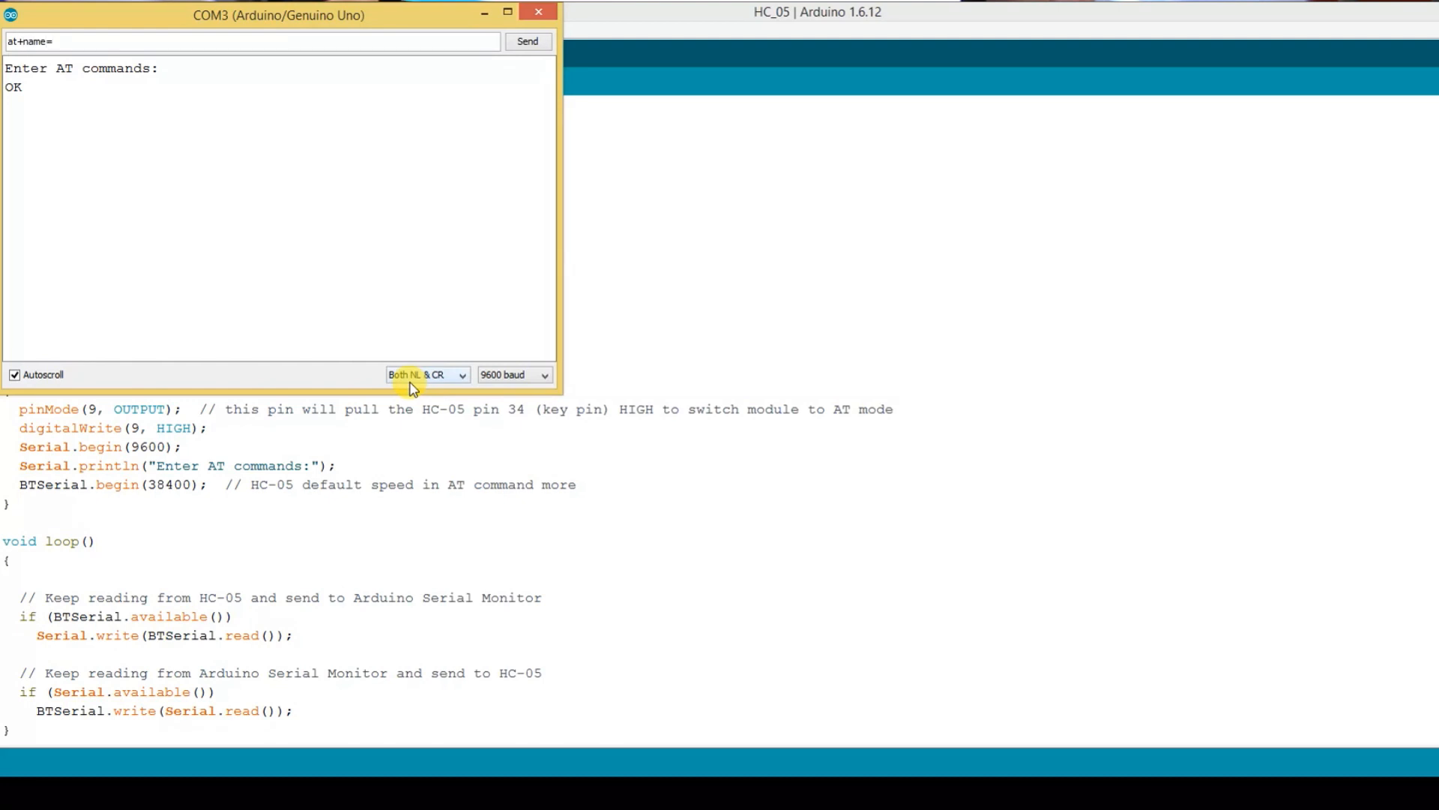
pyautogui.write('Hans')
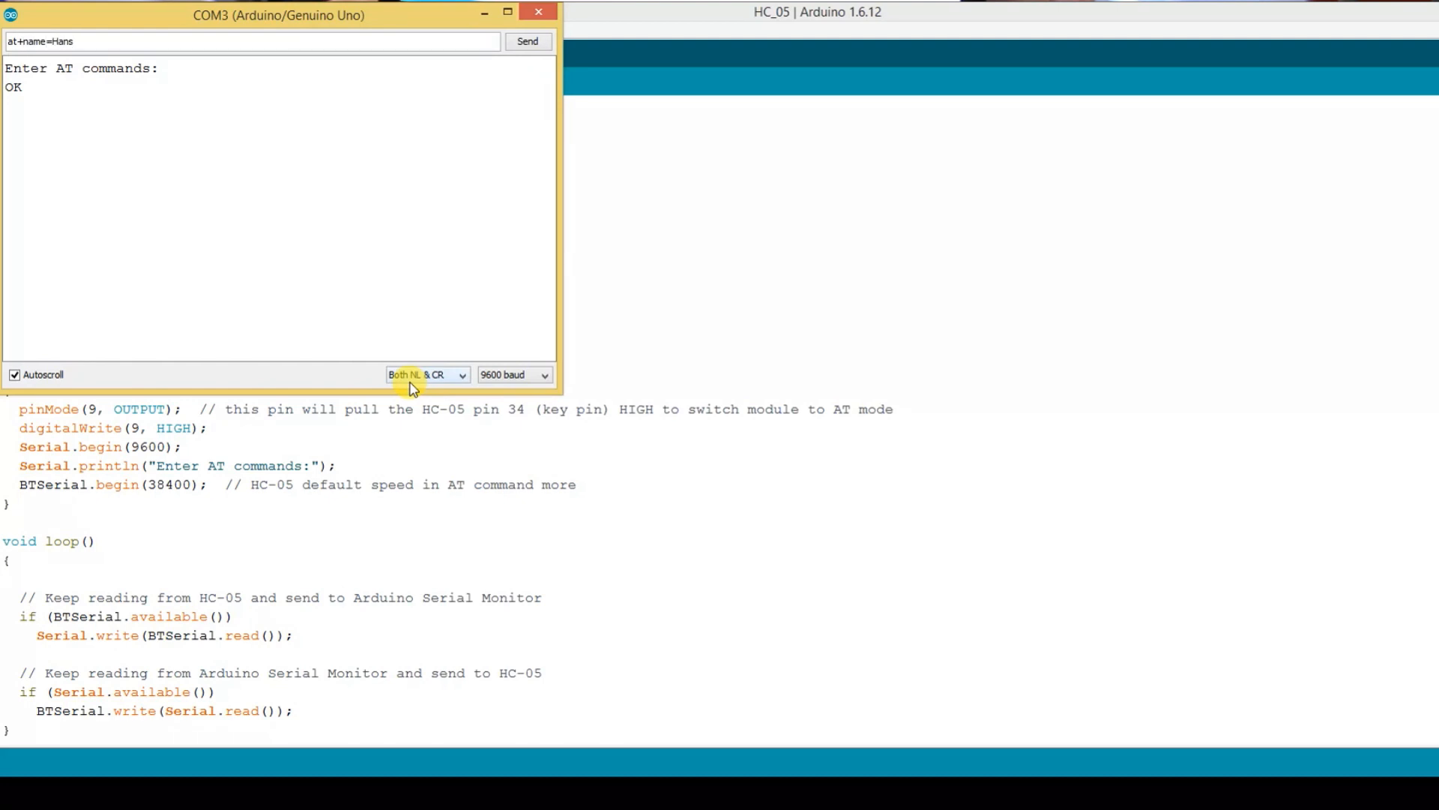
pyautogui.write('MSB')
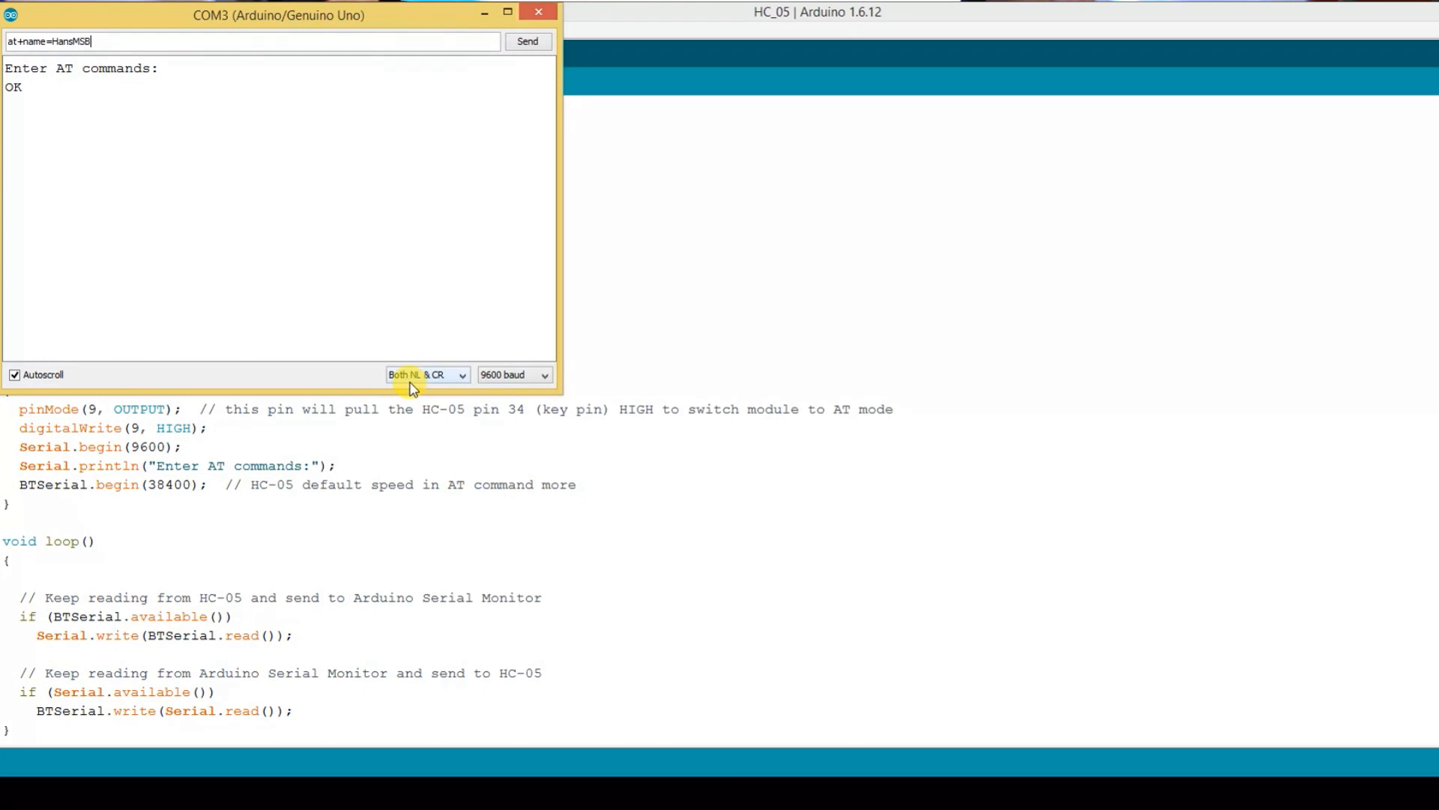
pyautogui.write('T')
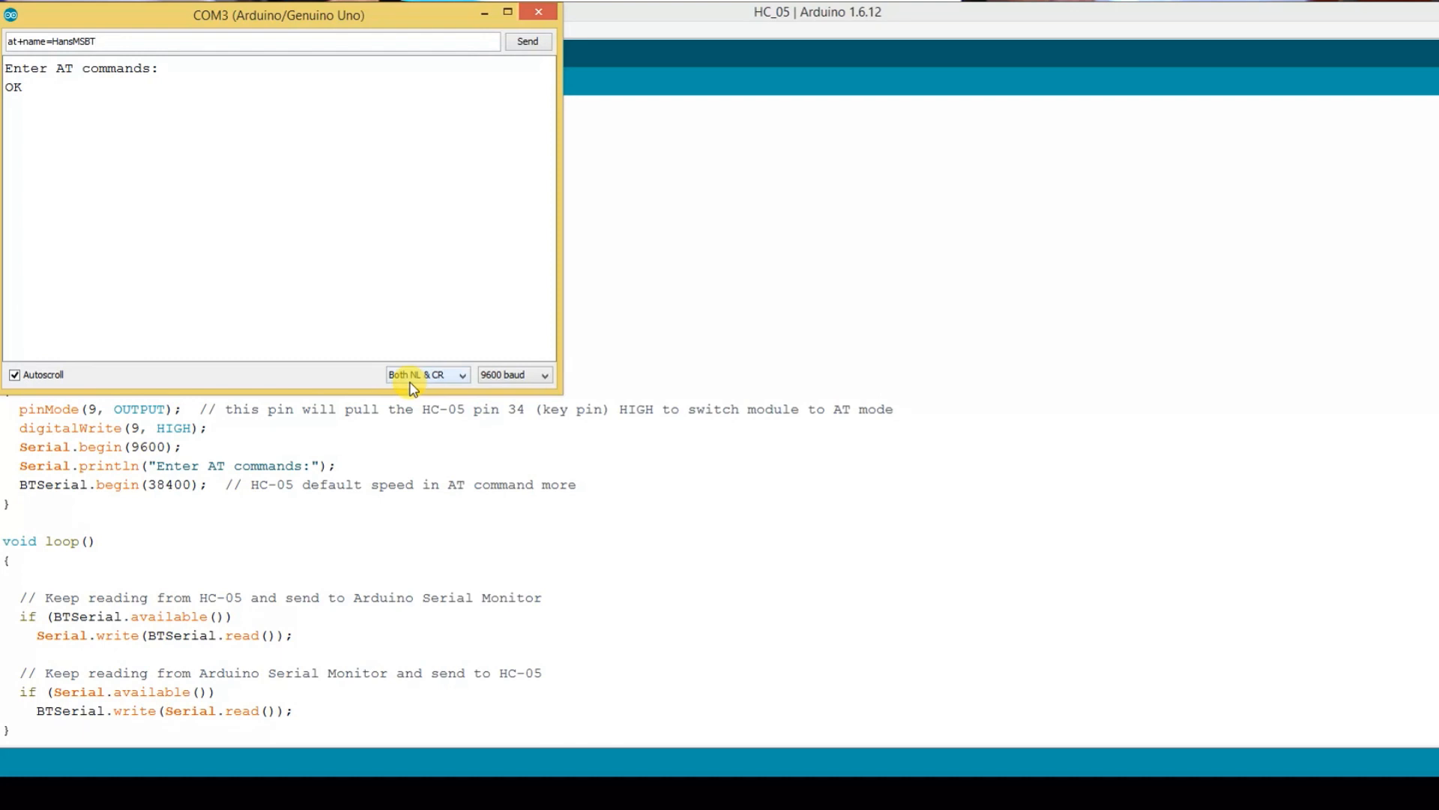
pyautogui.click(527, 41)
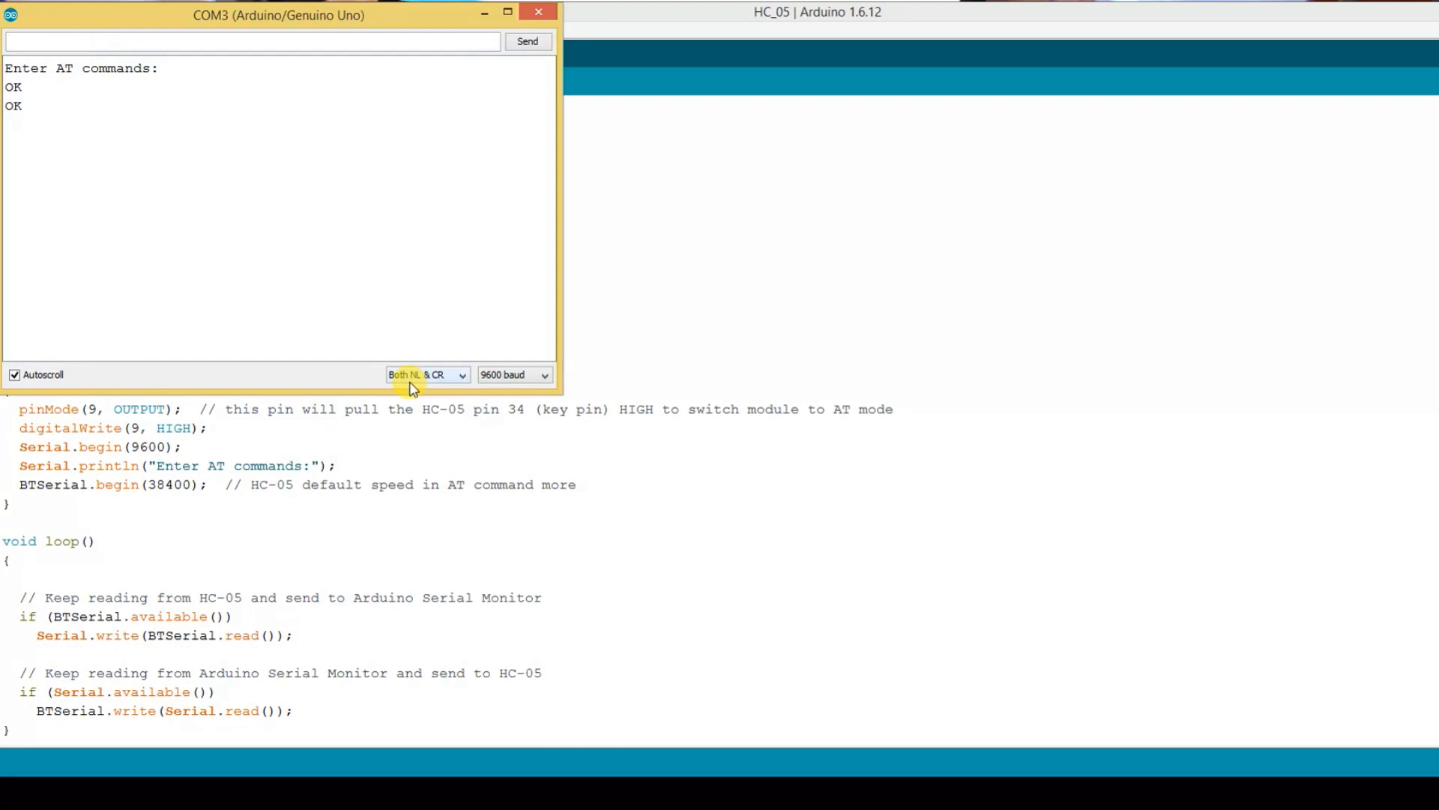
pyautogui.write('at+')
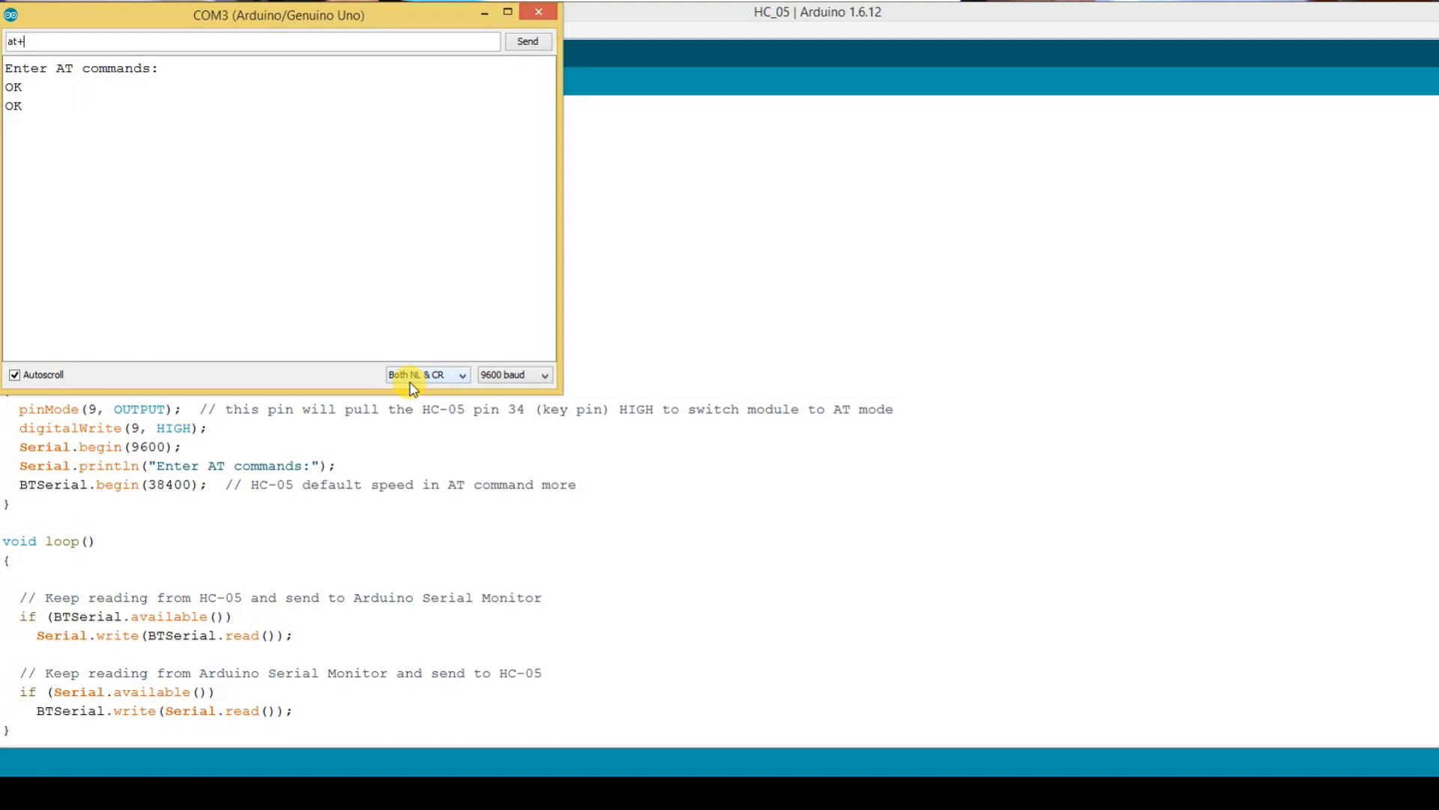
pyautogui.write('pswd')
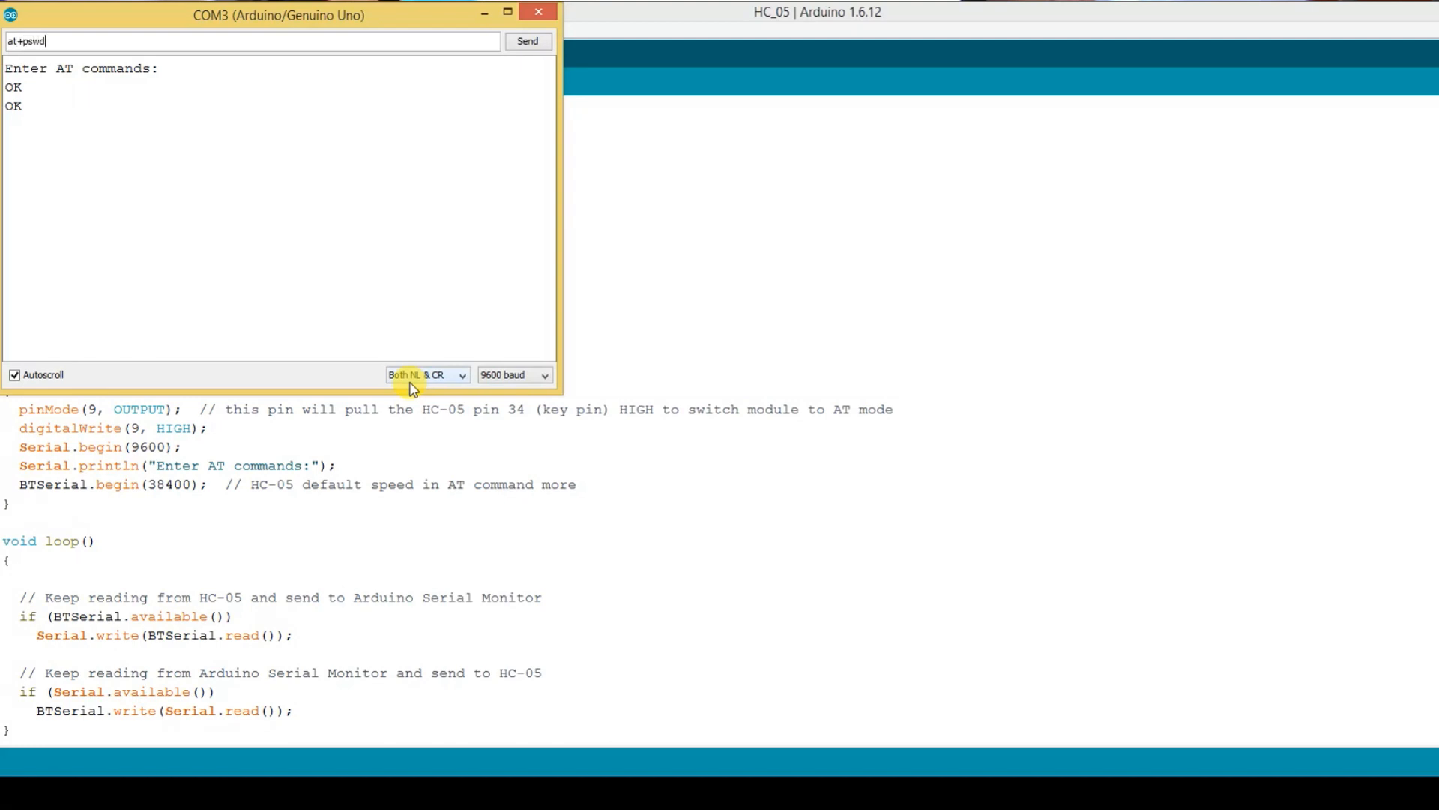
pyautogui.write('=')
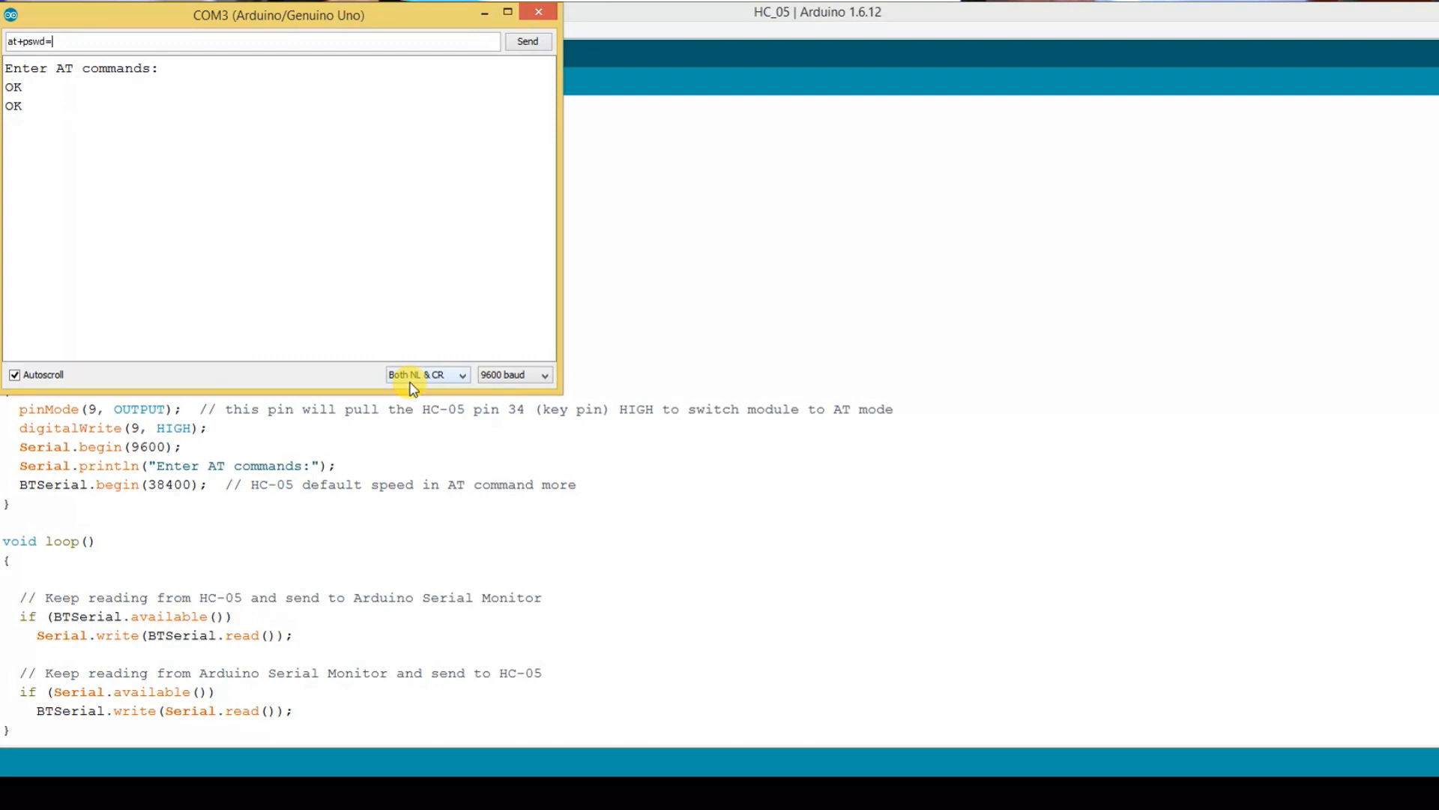
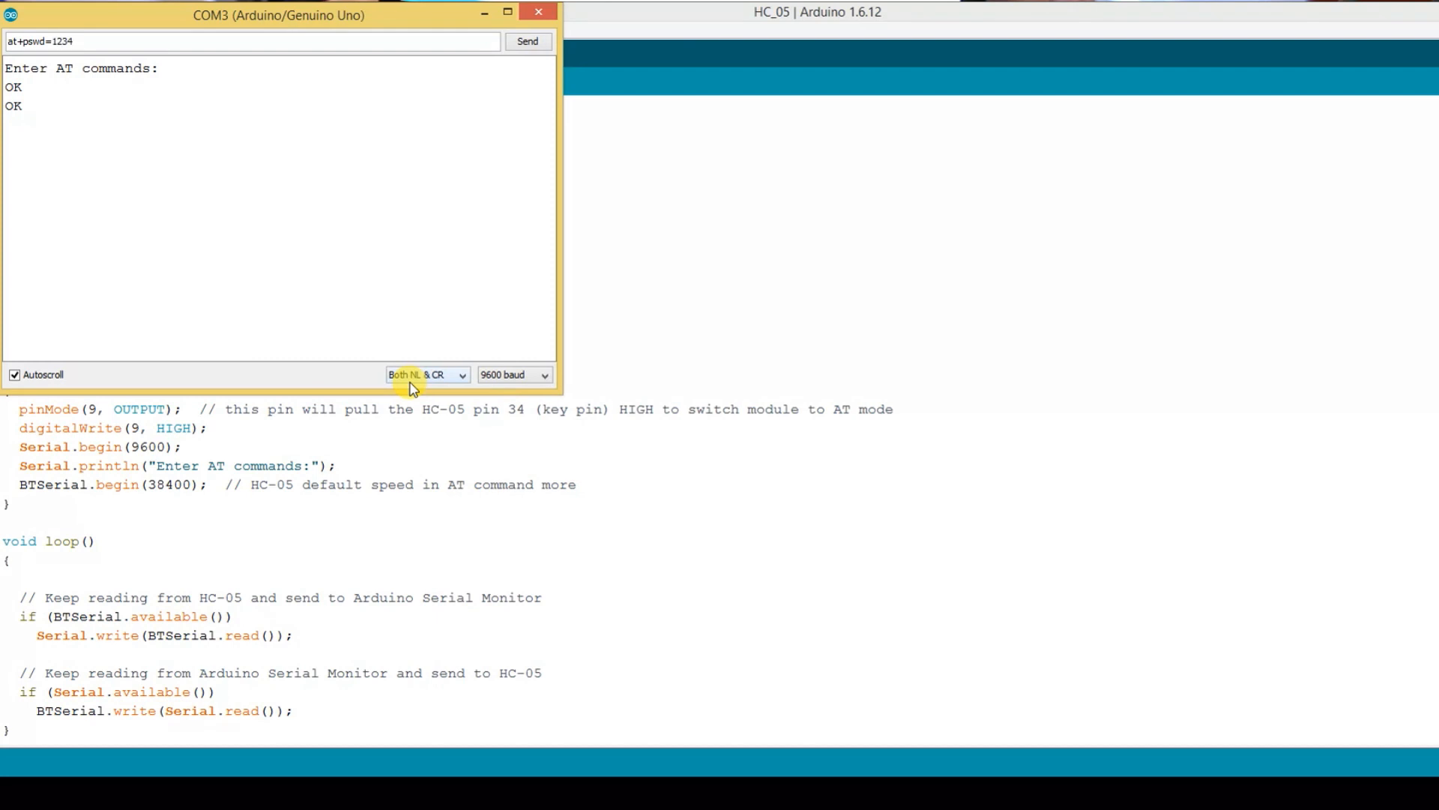
pyautogui.click(527, 40)
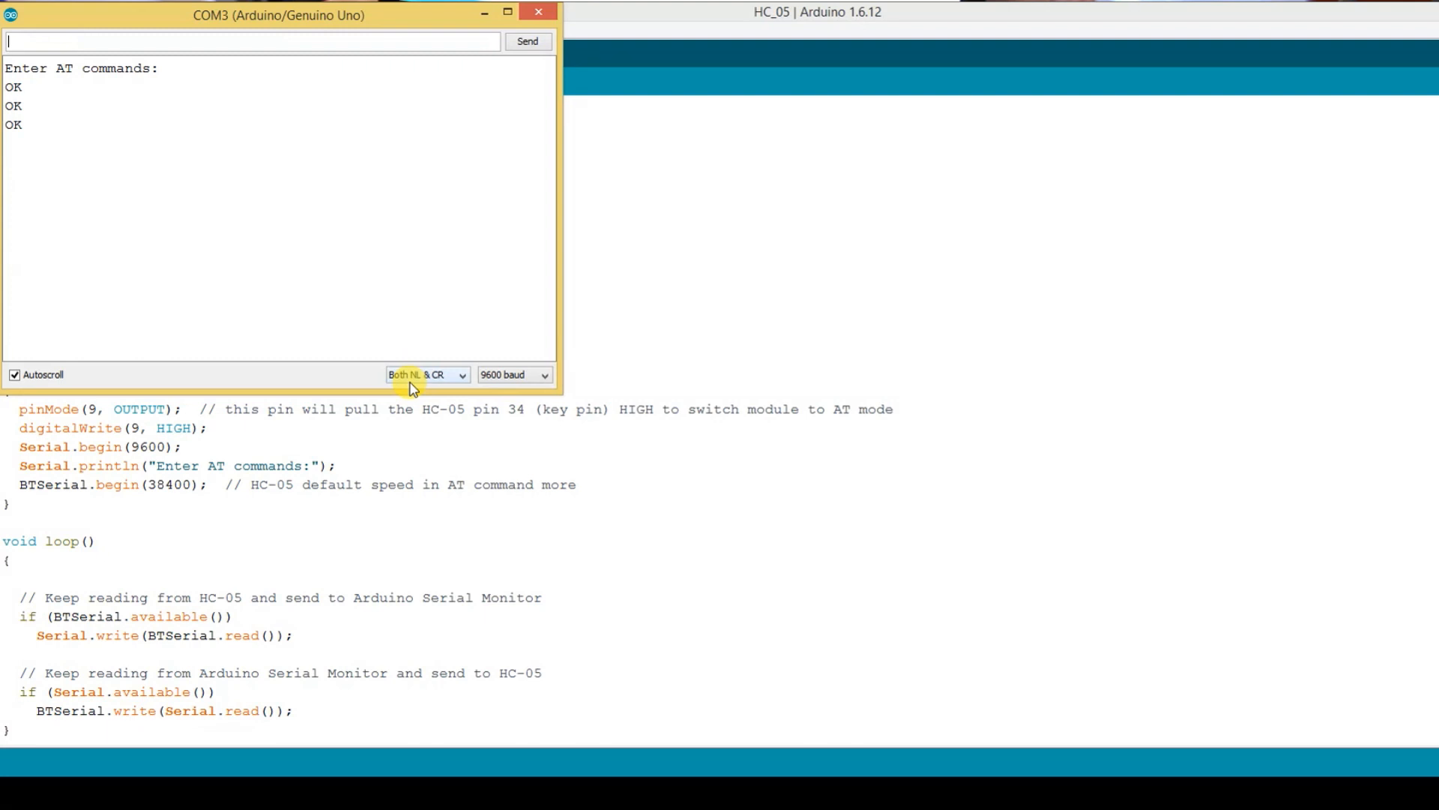
# - Send the AT+UART=115200,1,… command to set the HC-05 baud rate to 115200
pyautogui.write('at')
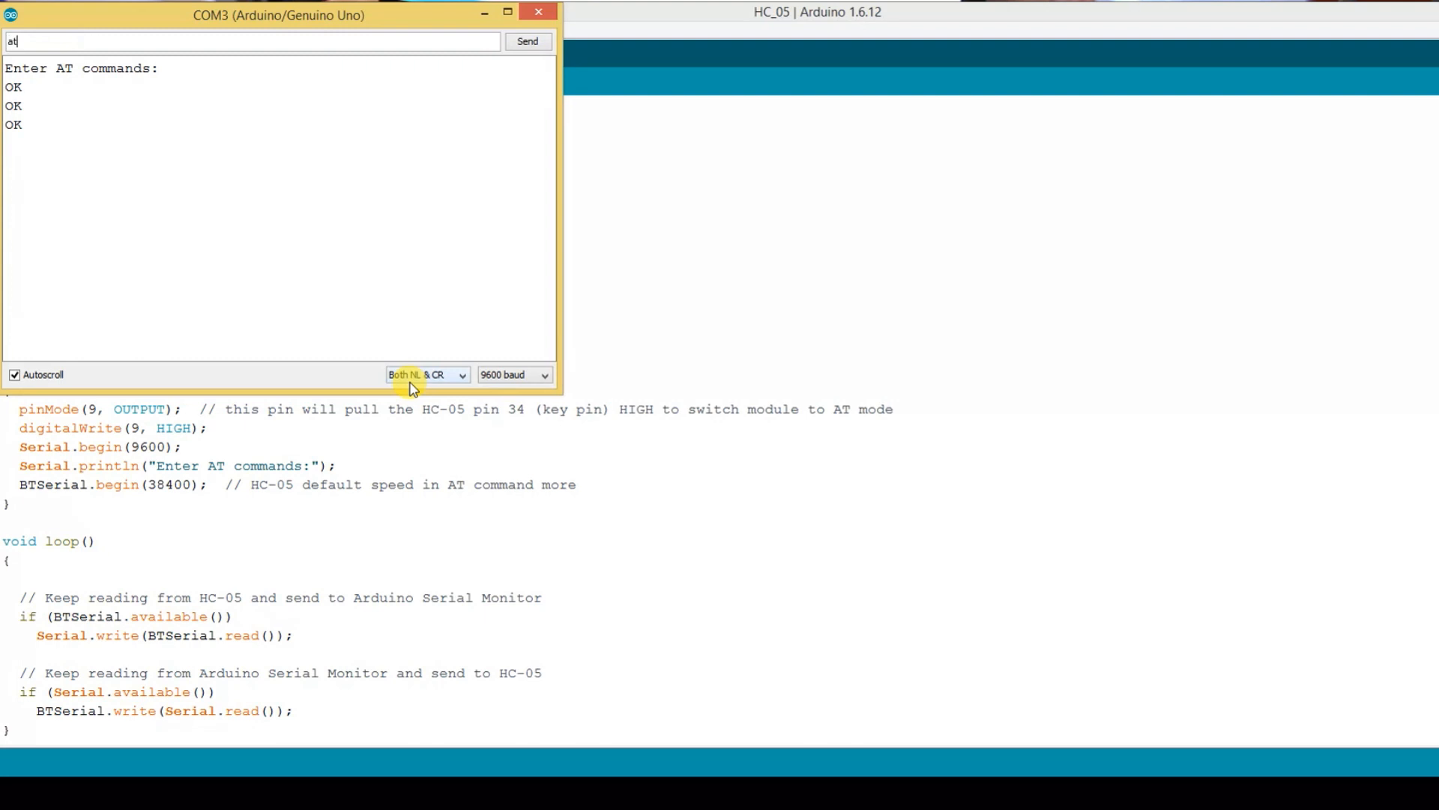
pyautogui.write('+uart=')
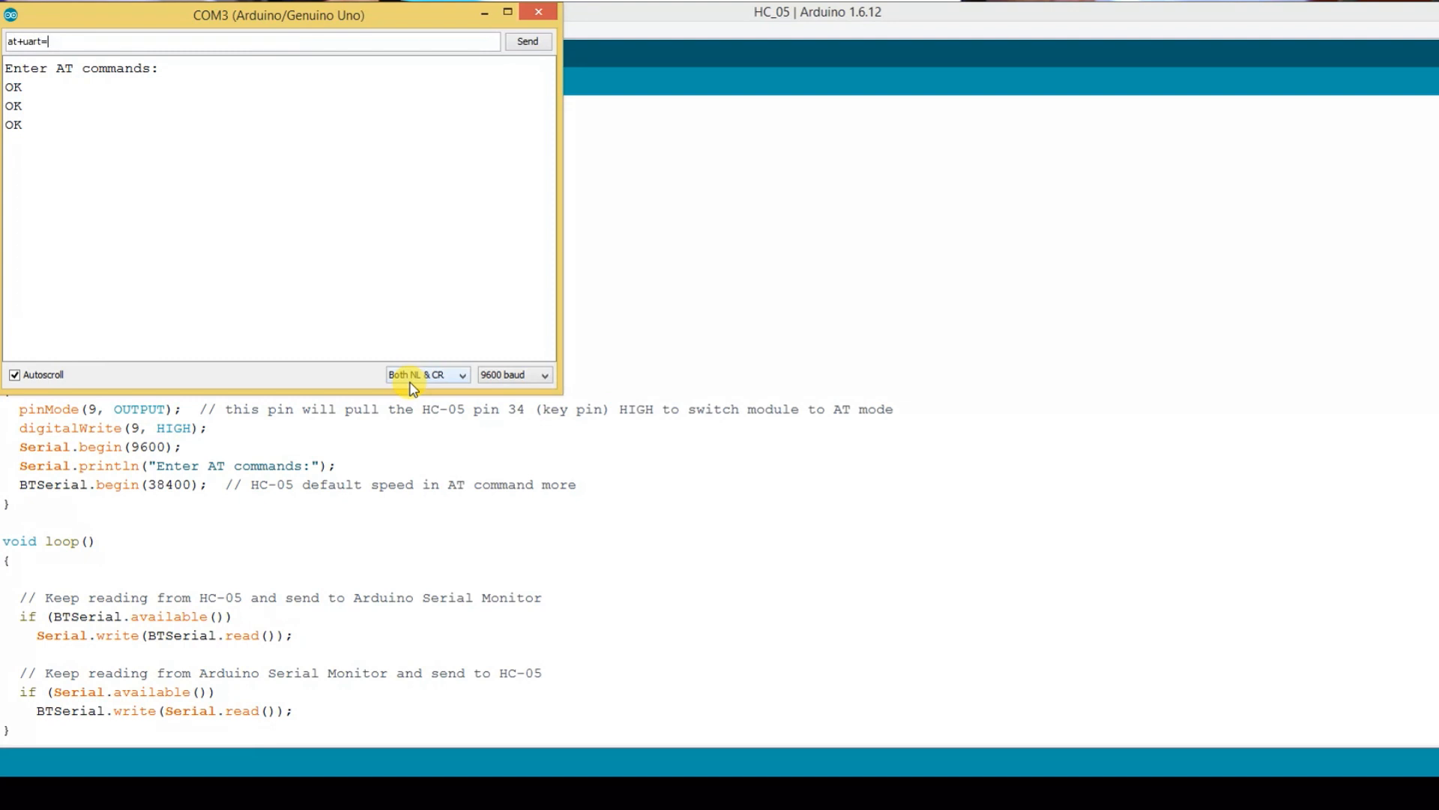
pyautogui.write('115200')
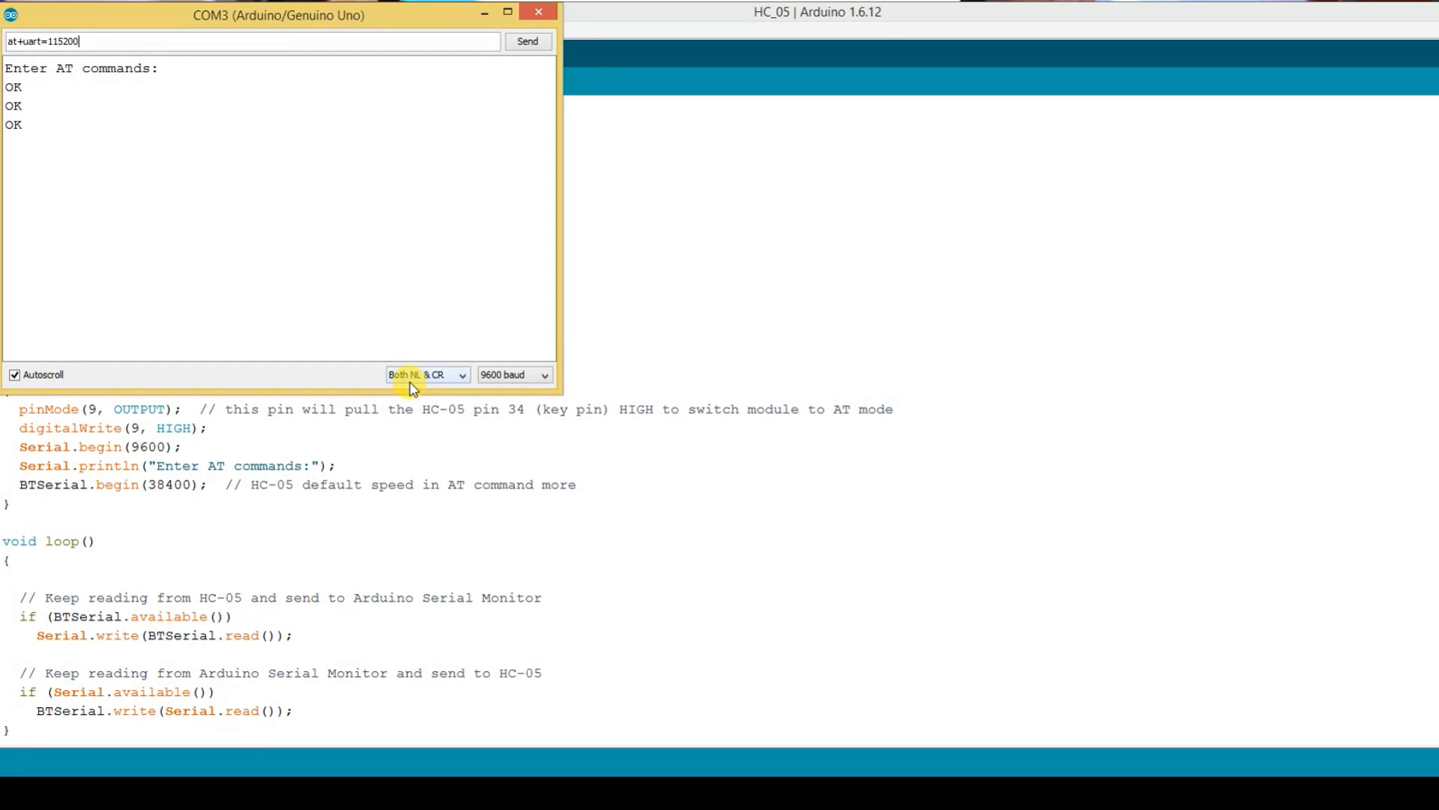
pyautogui.write(',')
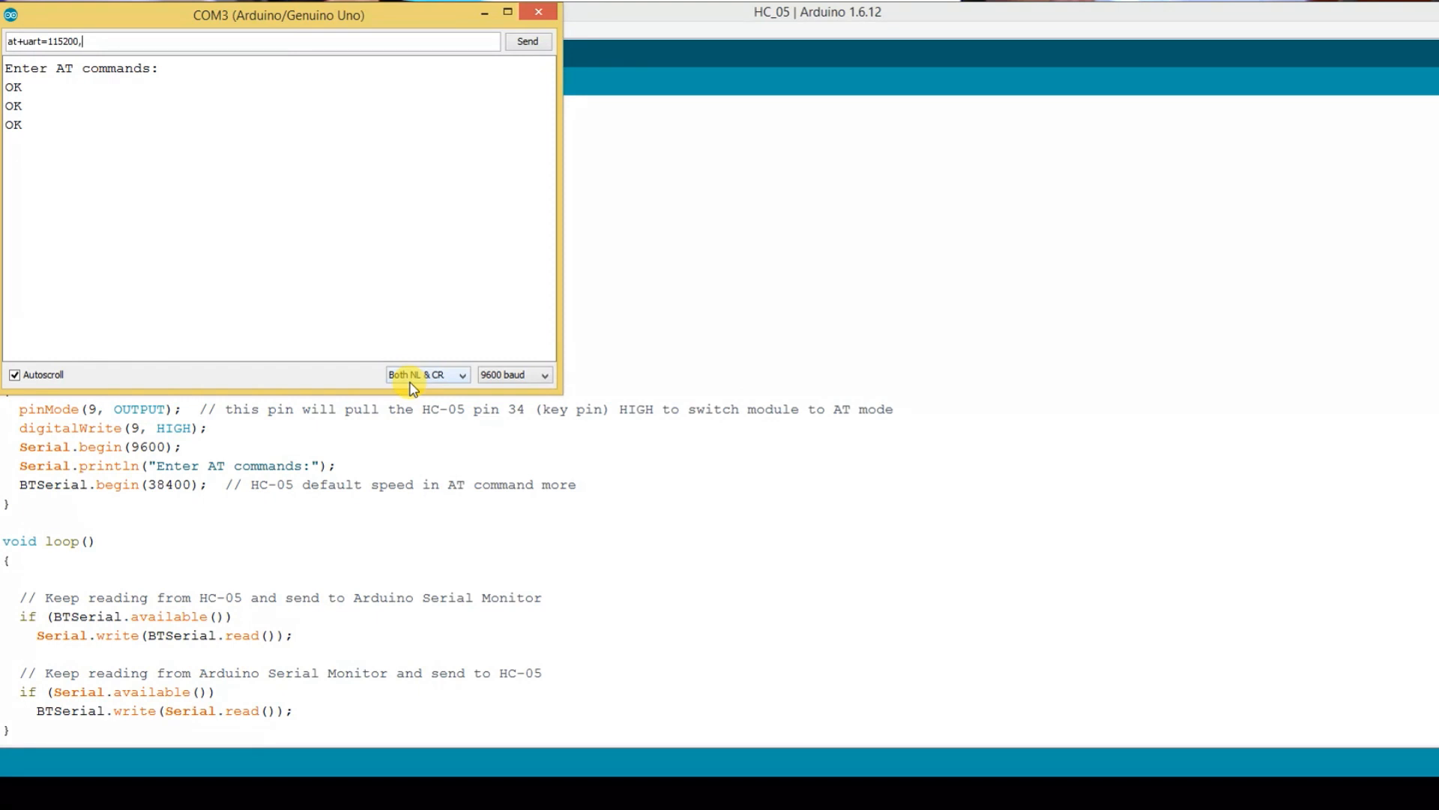
pyautogui.write('1,')
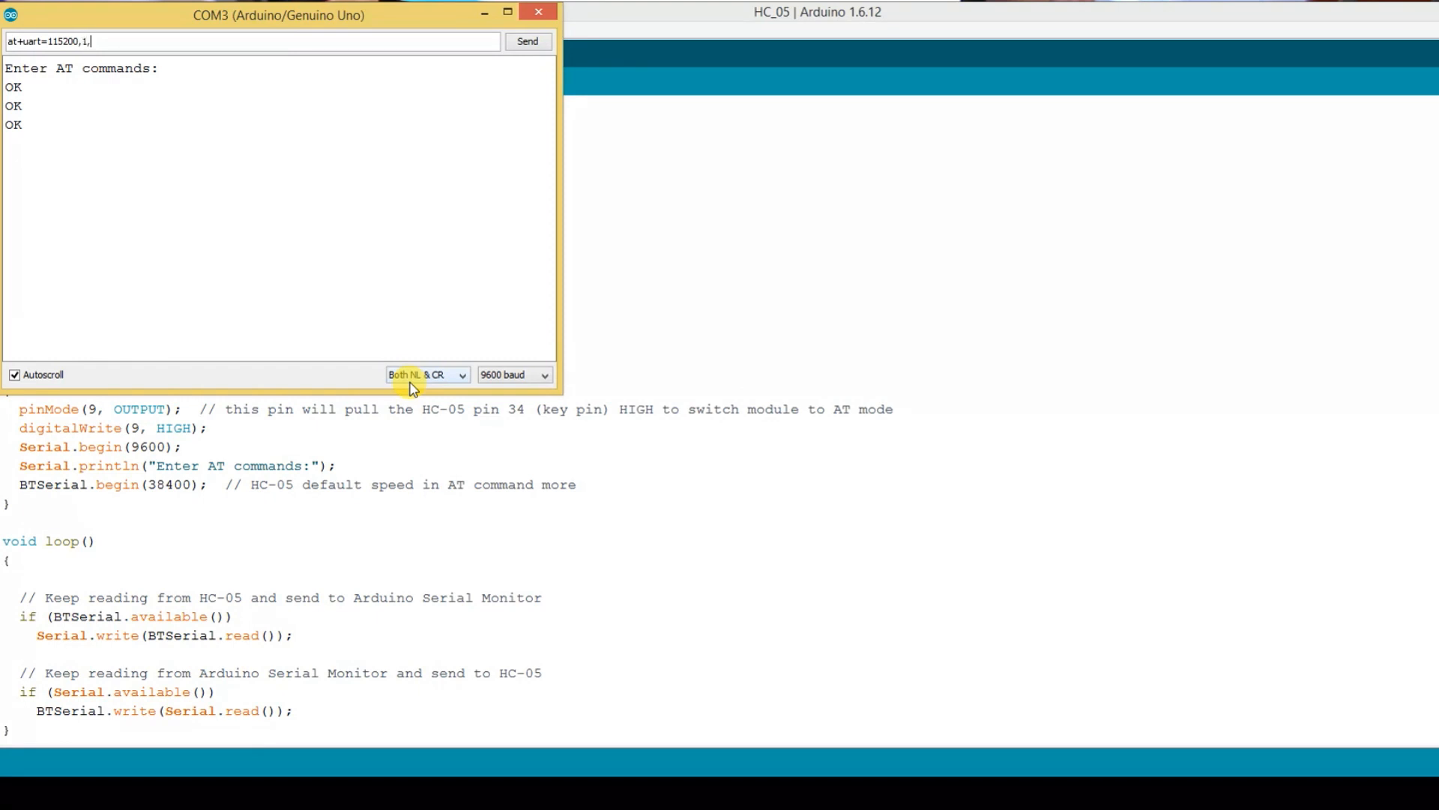
pyautogui.click(527, 42)
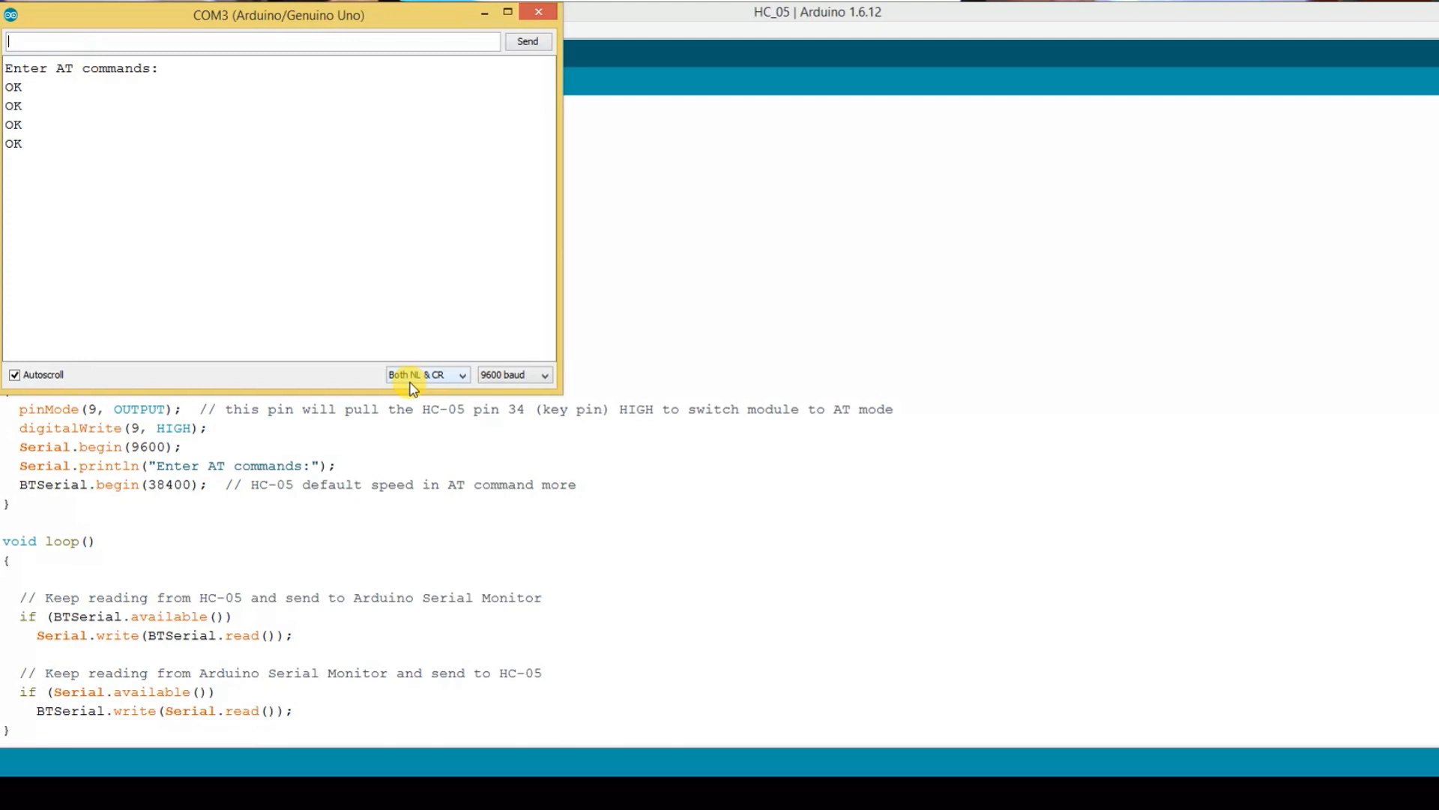